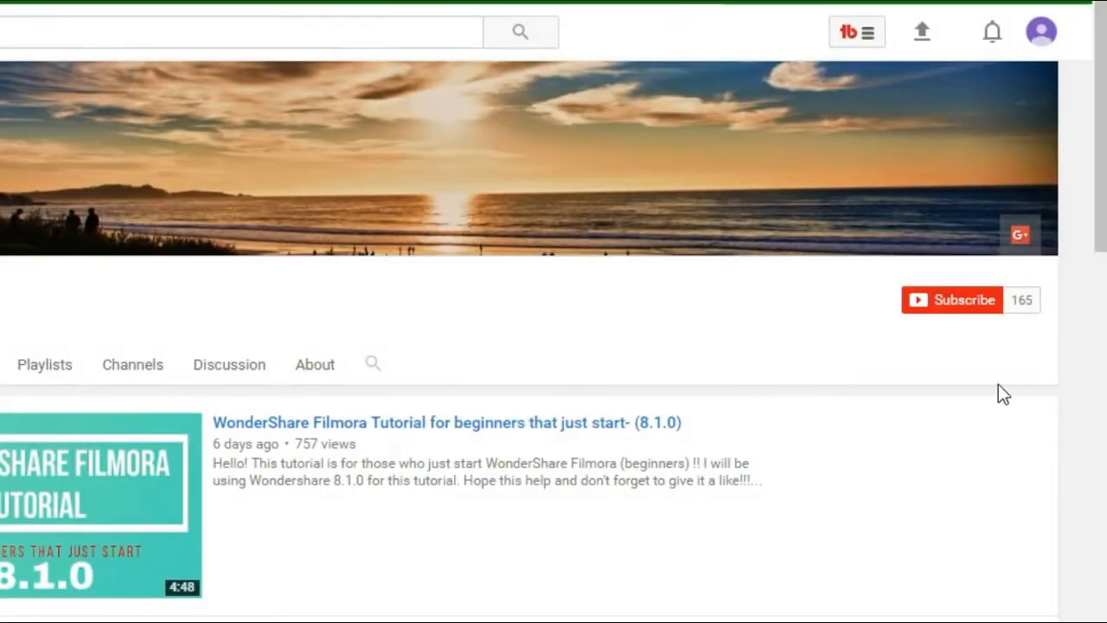
Step: Subscribe to the Cat2246 channel and view its notification bell preferences
left_click(951, 300)
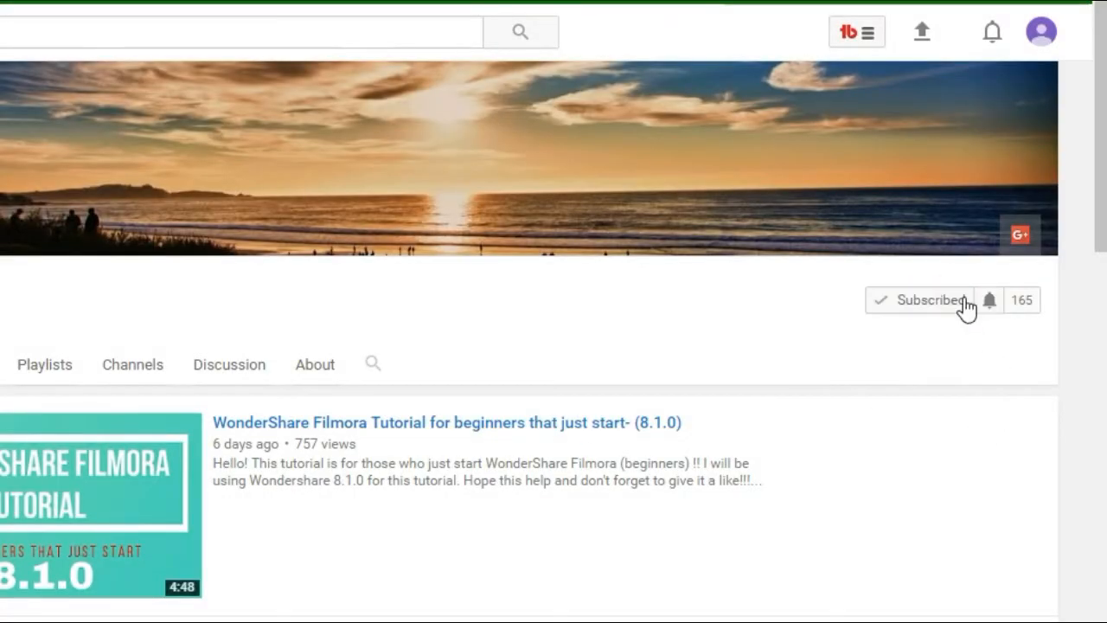
left_click(990, 300)
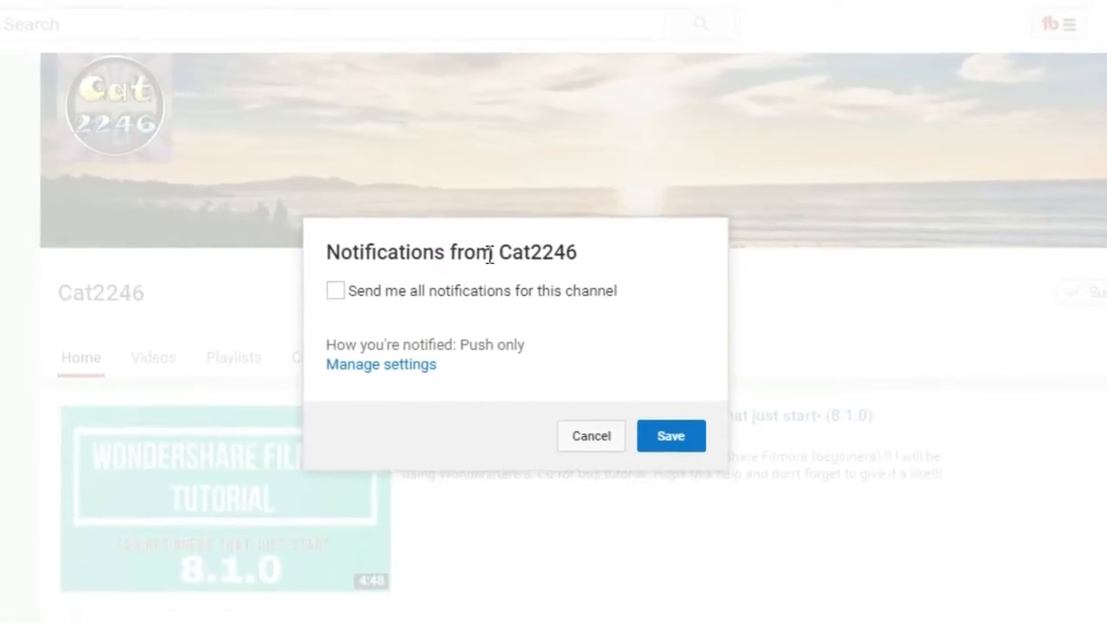
left_click(337, 290)
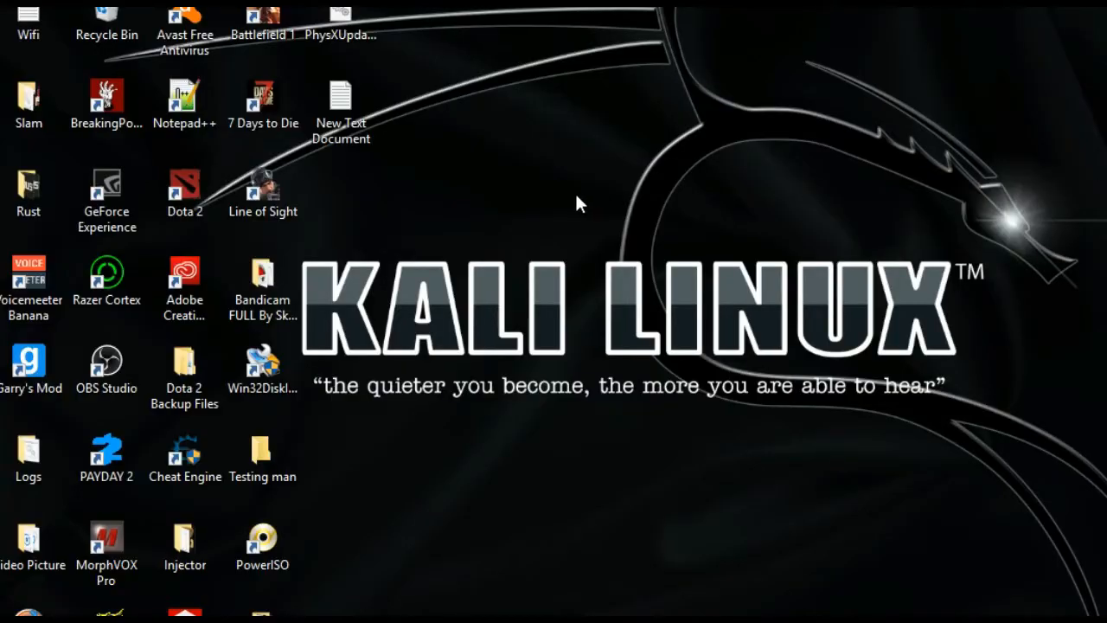
Step: Create a new AutoHotkey script on the desktop named Auto Acceptor
right_click(579, 203)
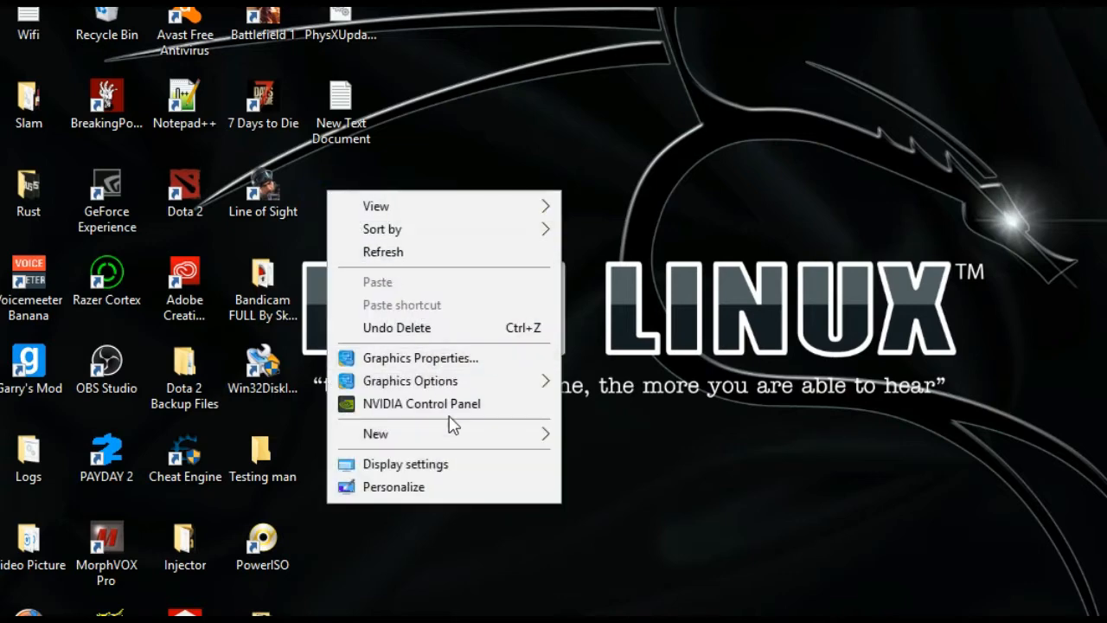
left_click(375, 433)
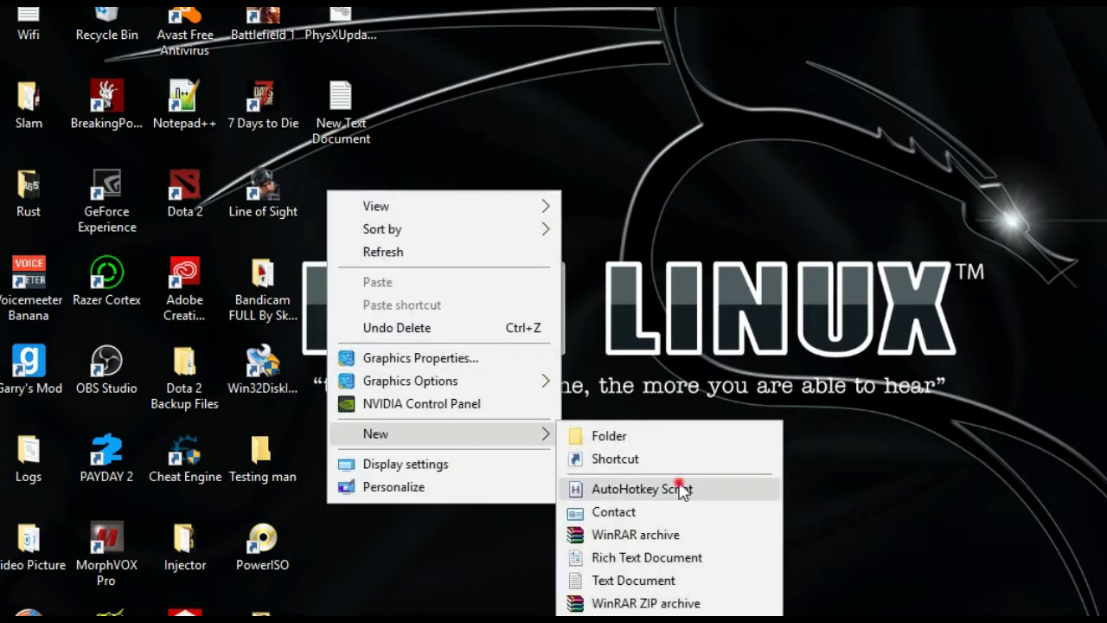
left_click(643, 489)
type("Auto A")
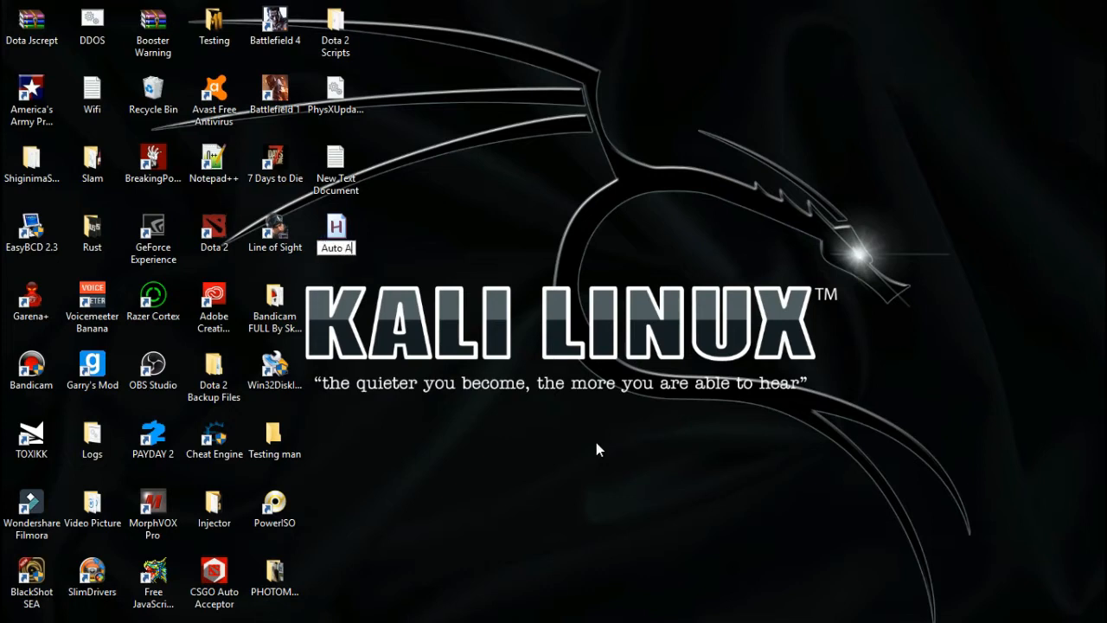
left_click(335, 231)
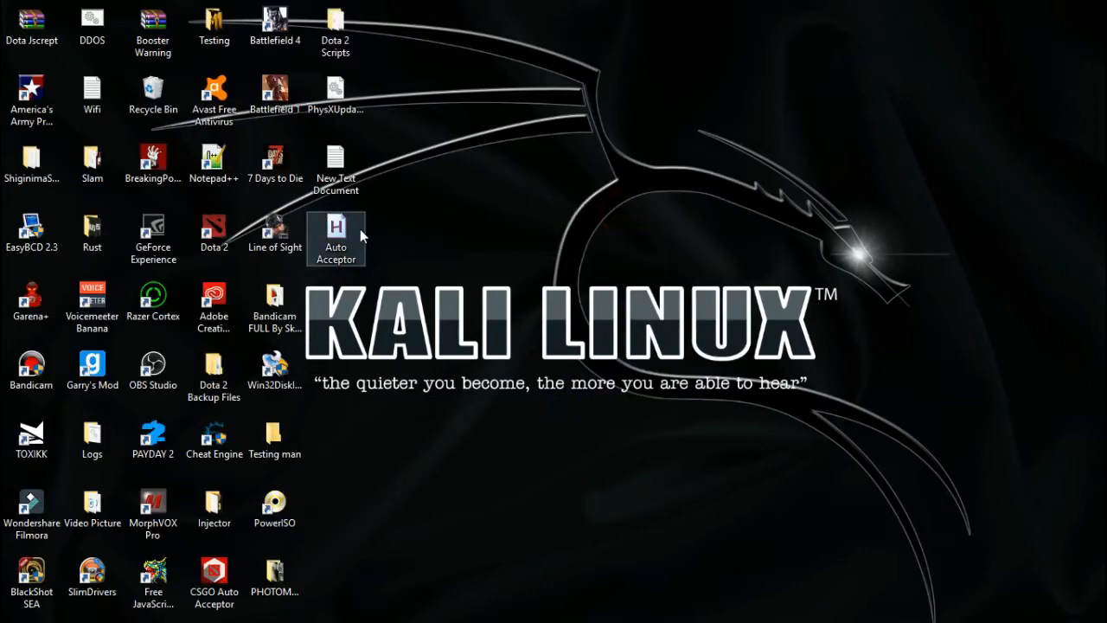
Step: Open Auto Acceptor with Edit Script so it appears in Notepad
right_click(336, 238)
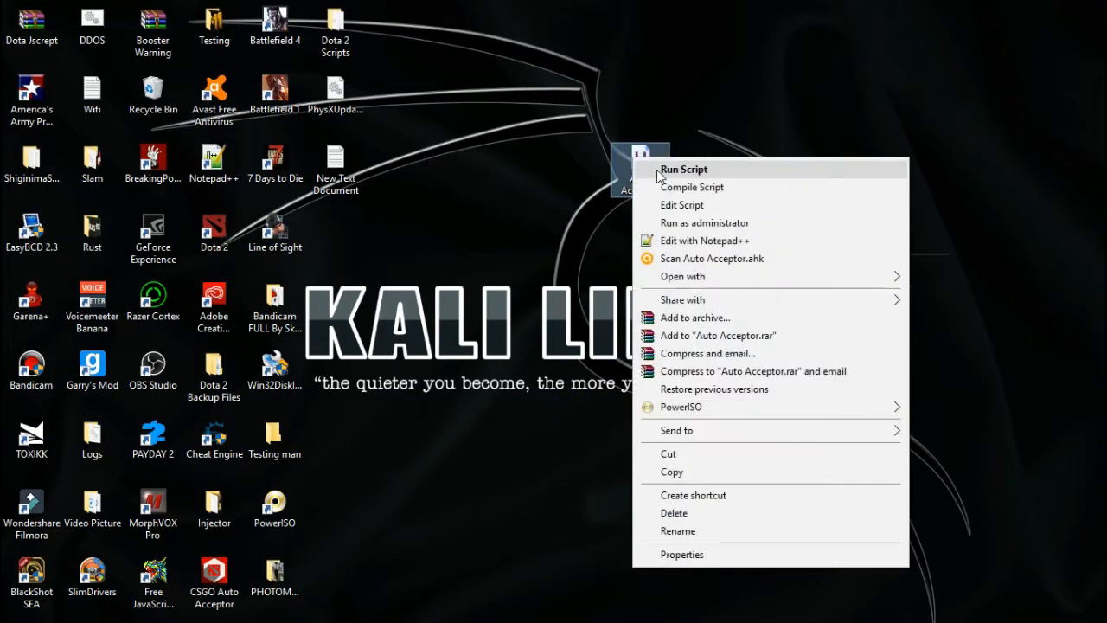
left_click(684, 168)
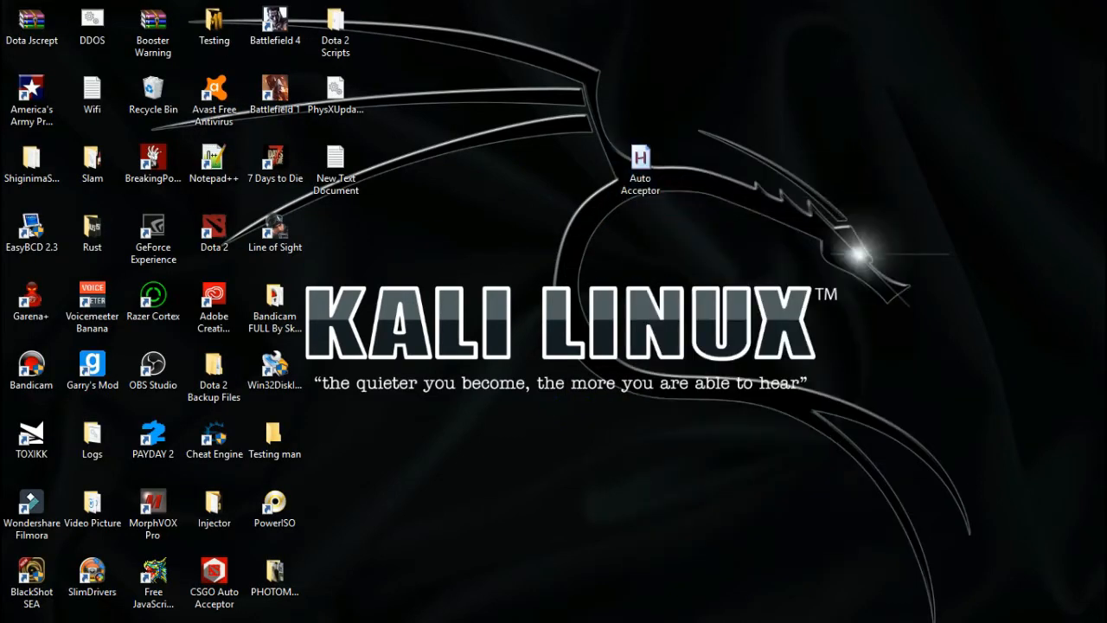
double_click(637, 160)
type("Break")
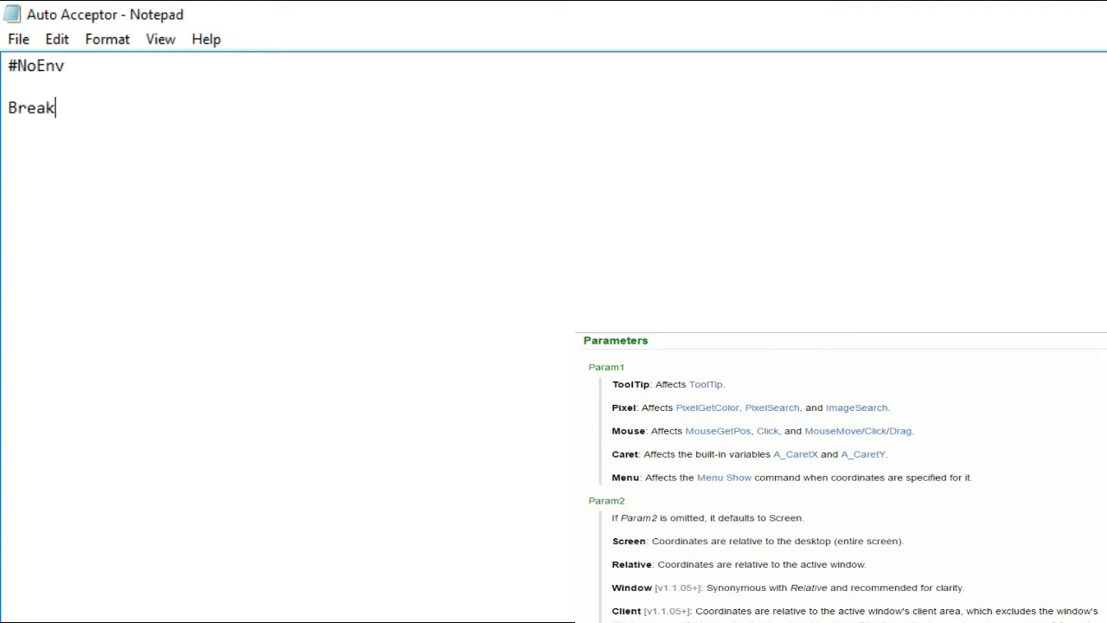
Step: Add BreakLoop = 0 and CoordMode lines for ToolTip, Pixel, Mouse, Caret, Menu, Screen
type("Loop = 0")
left_click(286, 129)
type("CoordMode, Too")
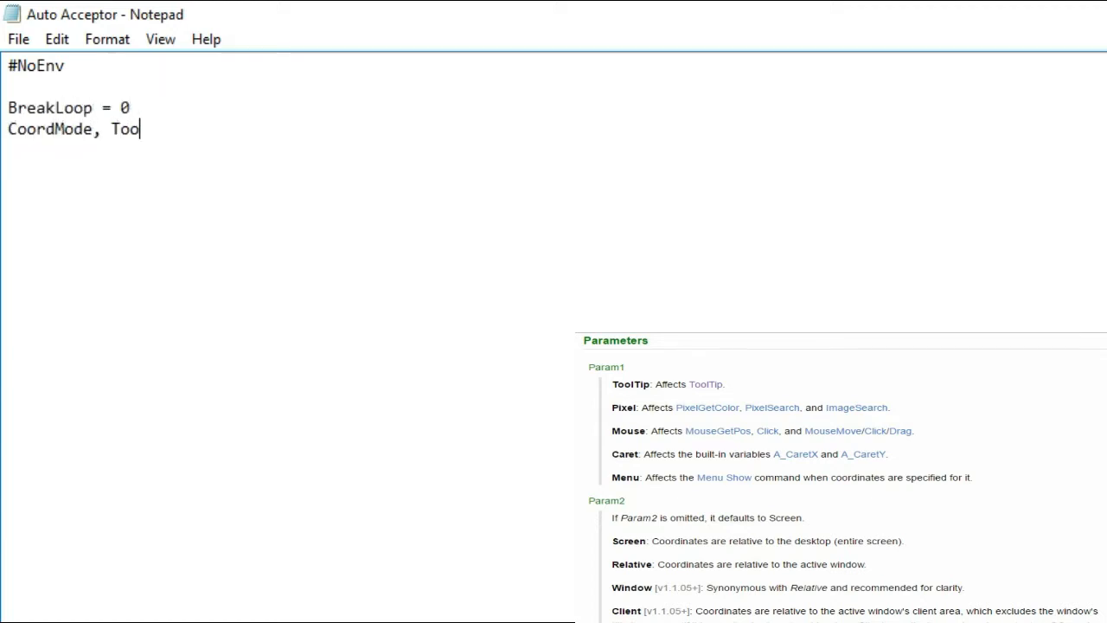
type("lTip, Pix")
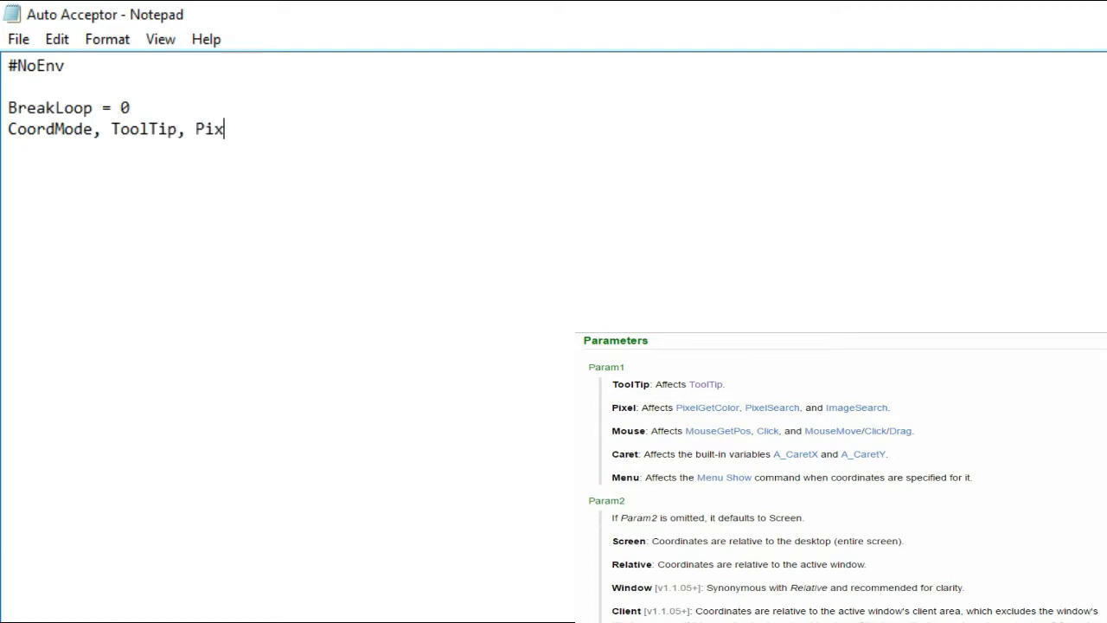
type("el, Mouse,")
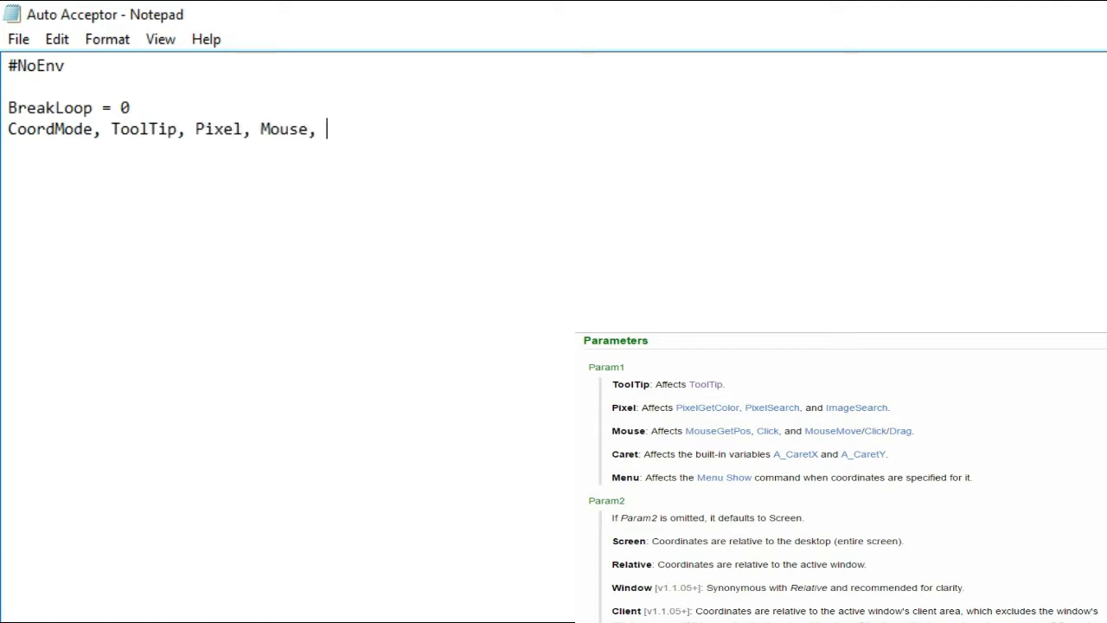
type("Caret,")
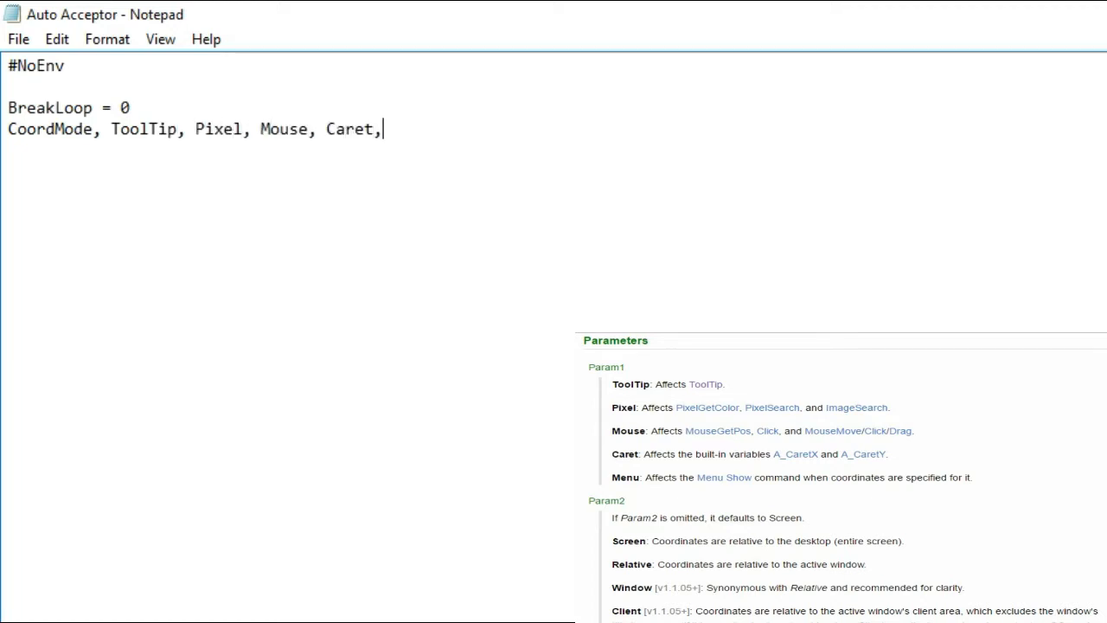
type("Menu, Screen")
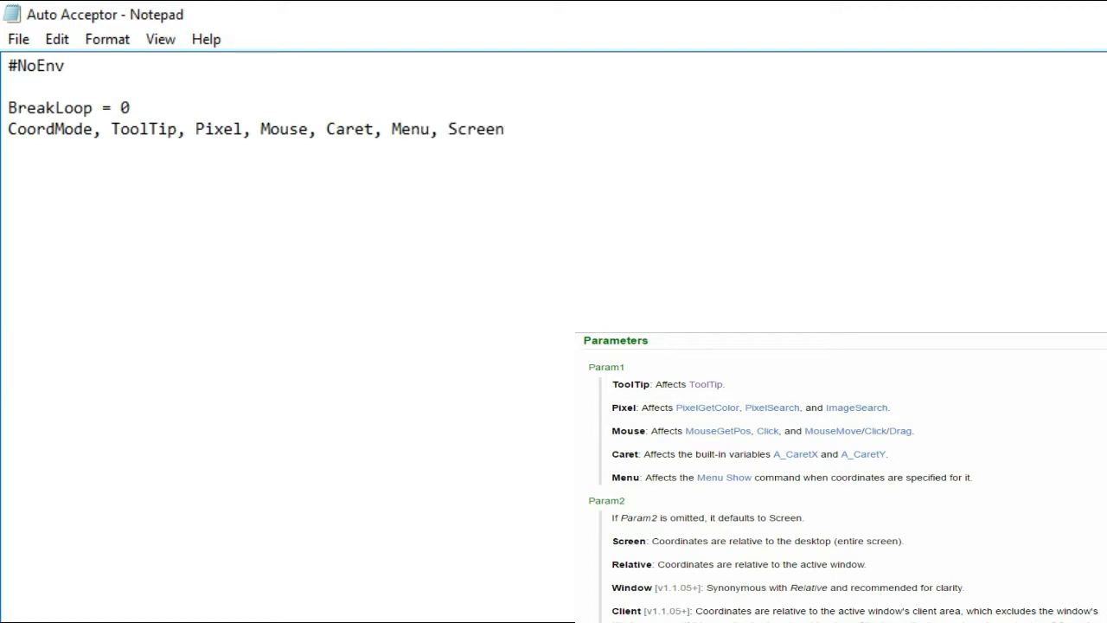
Step: Add the SetTitleMatchMode, 3 and SetTitleMatchMode, Slow lines
type("SetTitleMatc")
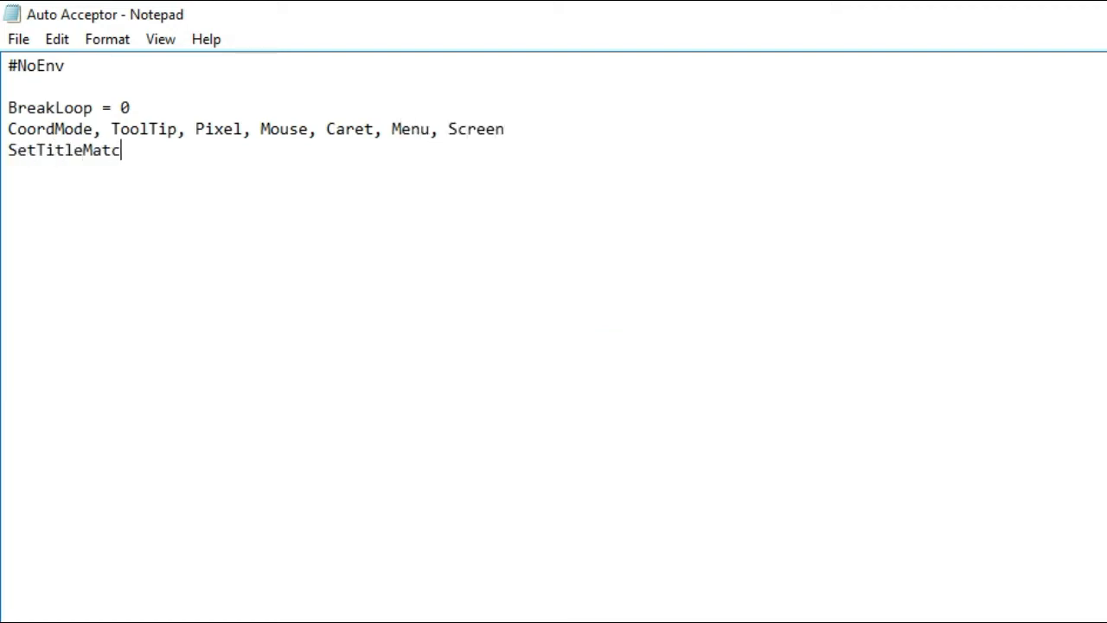
type("hMode, 3")
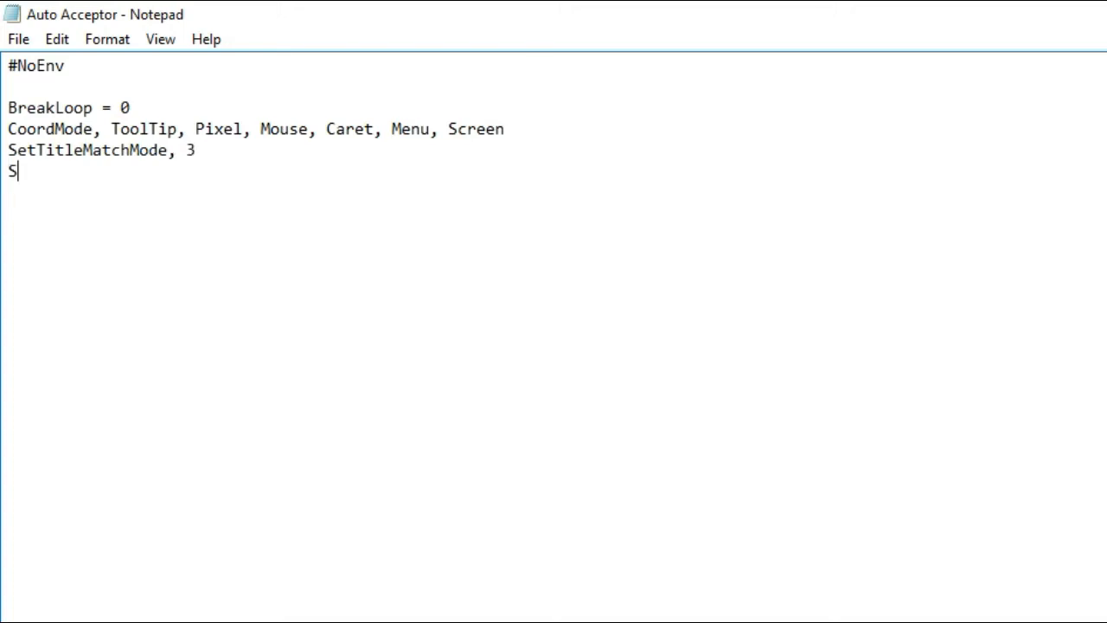
type("etTitleMatch")
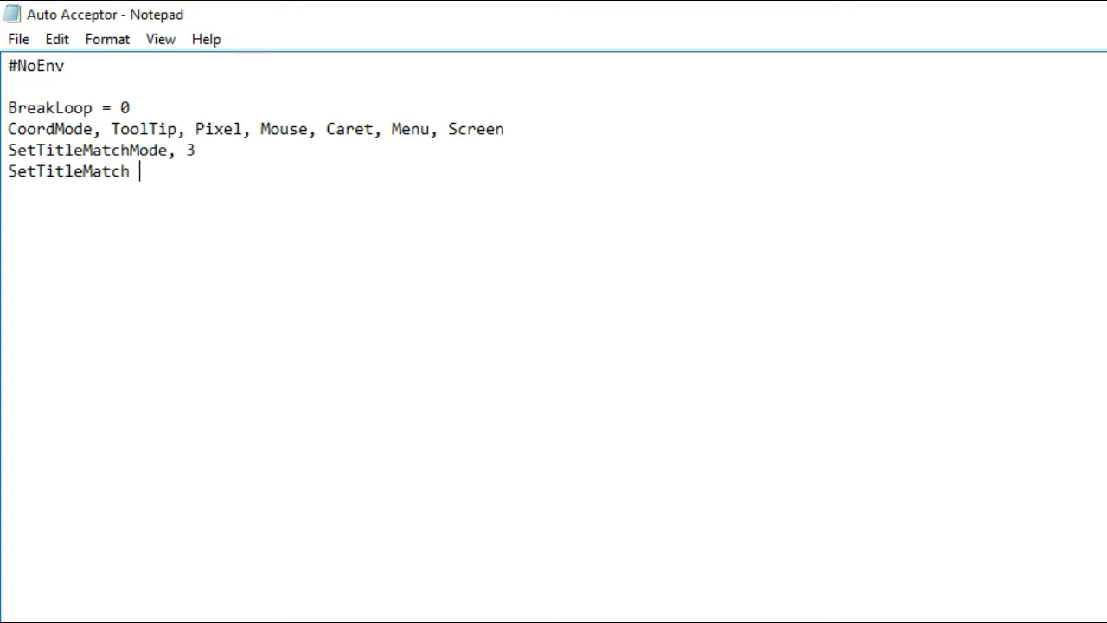
type("Mode, Slow")
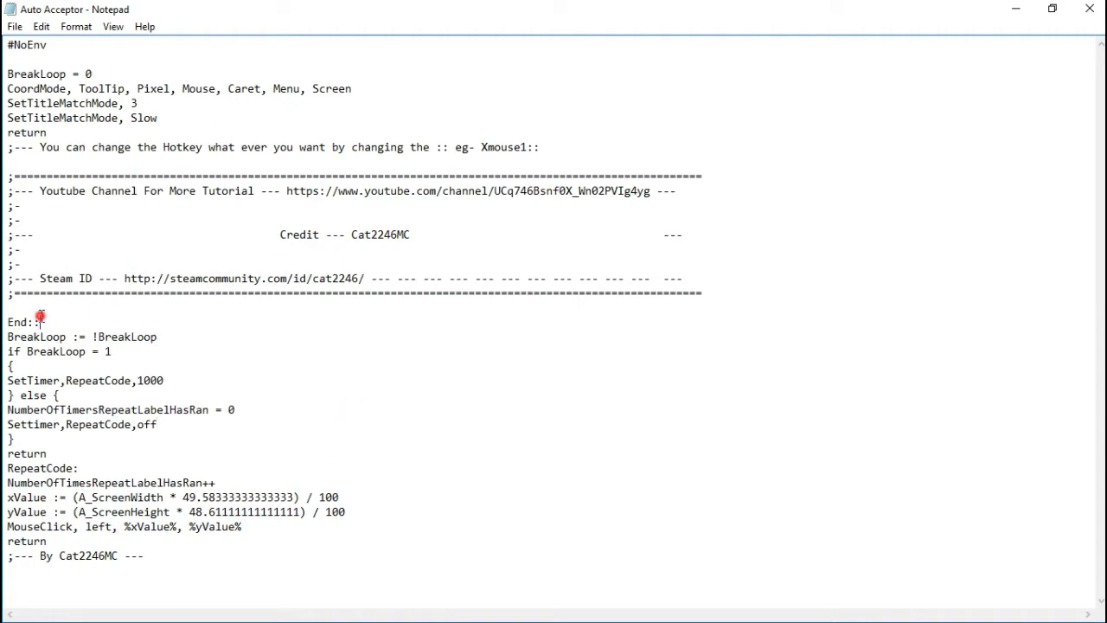
Step: Highlight the End hotkey name as the changeable part, leaving the script text unchanged
double_click(18, 317)
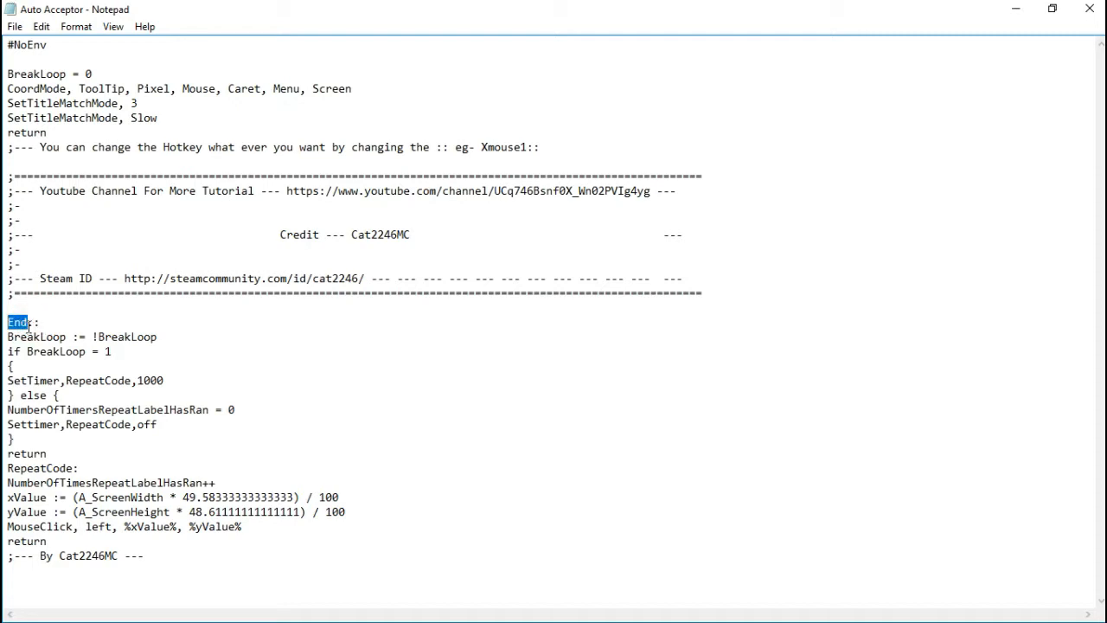
mouse_move(7, 336)
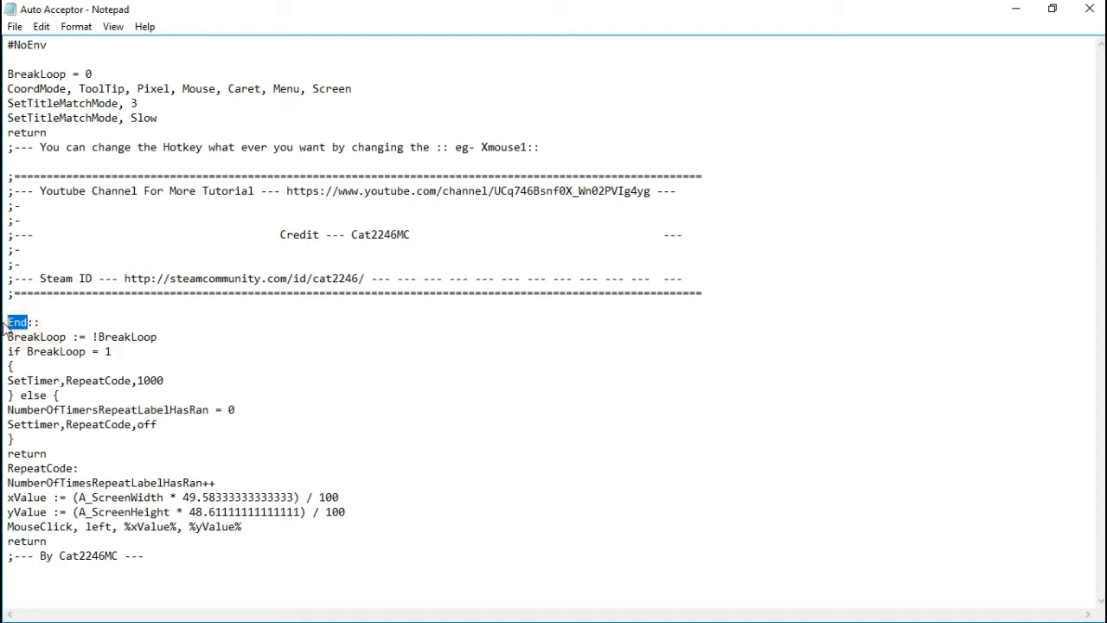
type("p")
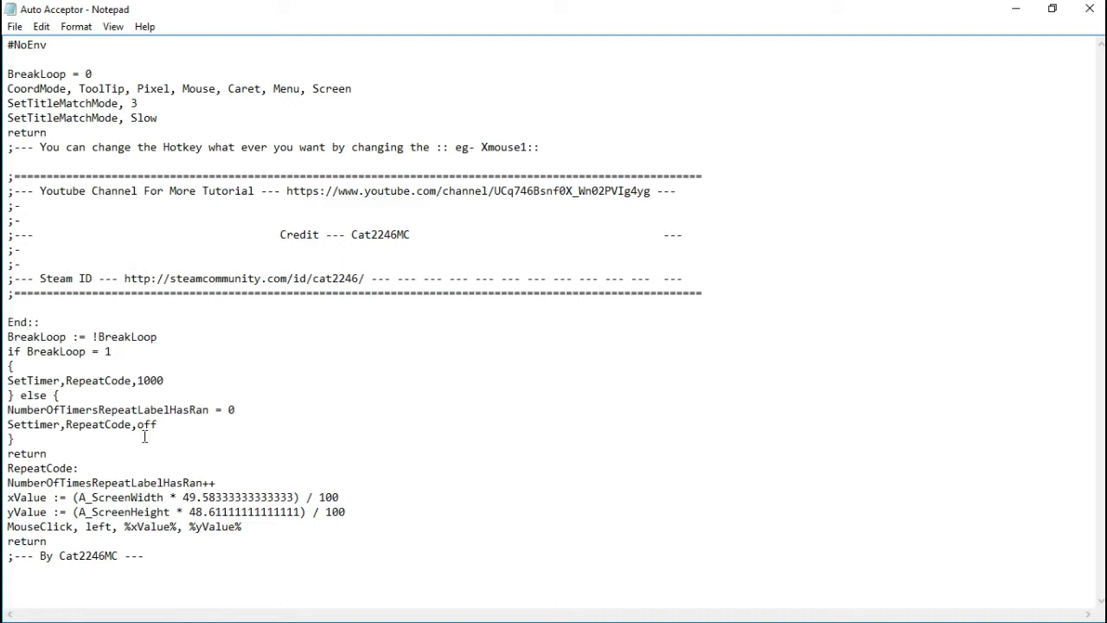
left_click(223, 410)
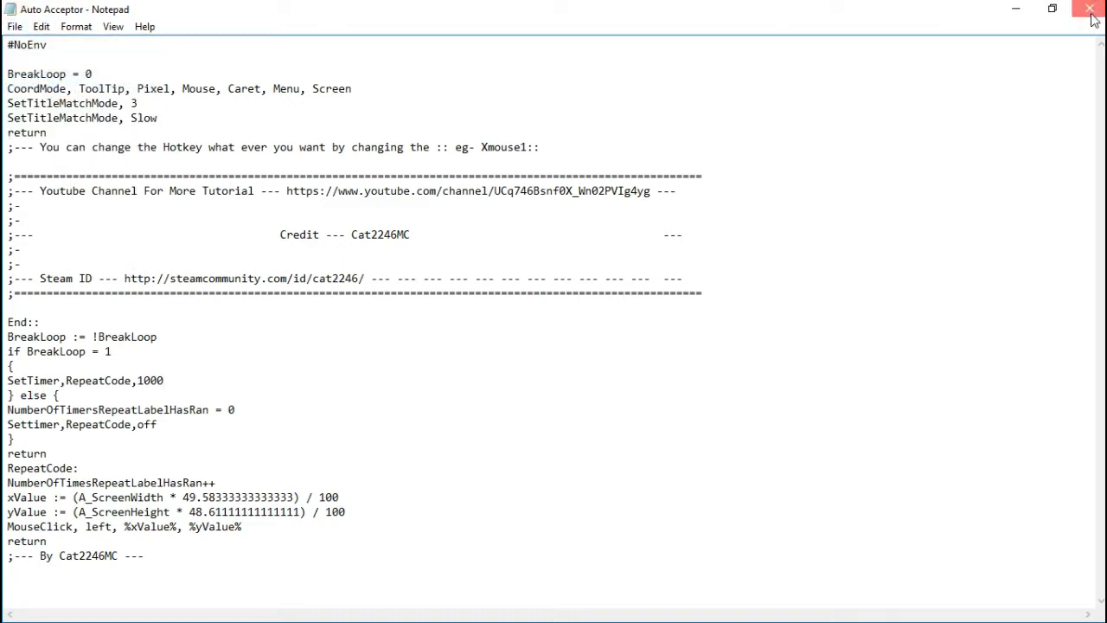
Step: Close Notepad and compile Auto Acceptor.ahk into an executable
left_click(1086, 9)
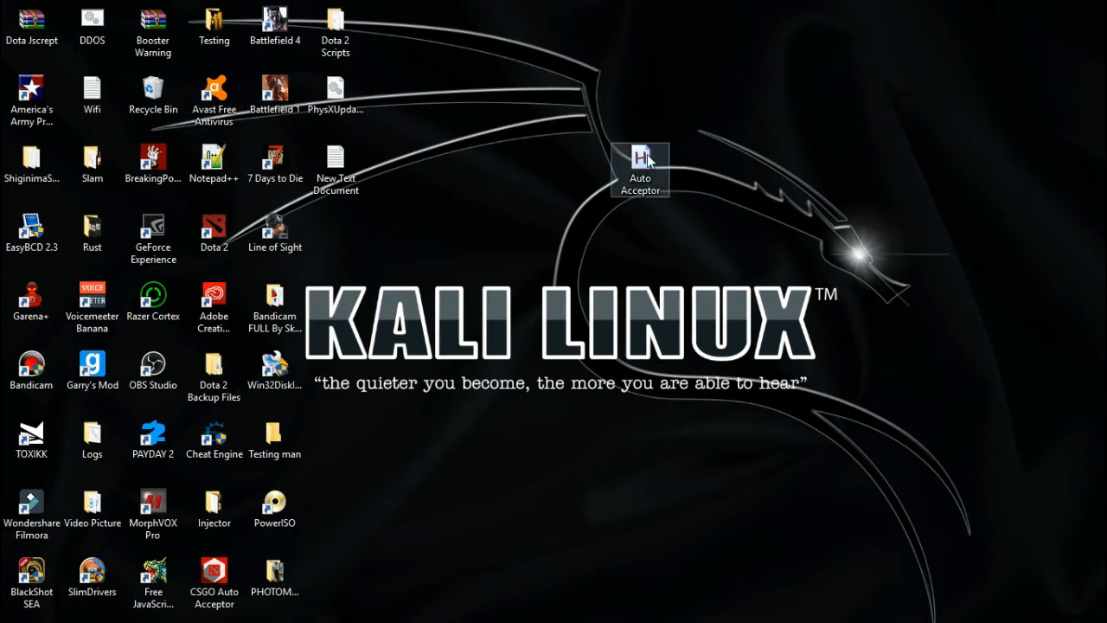
right_click(641, 156)
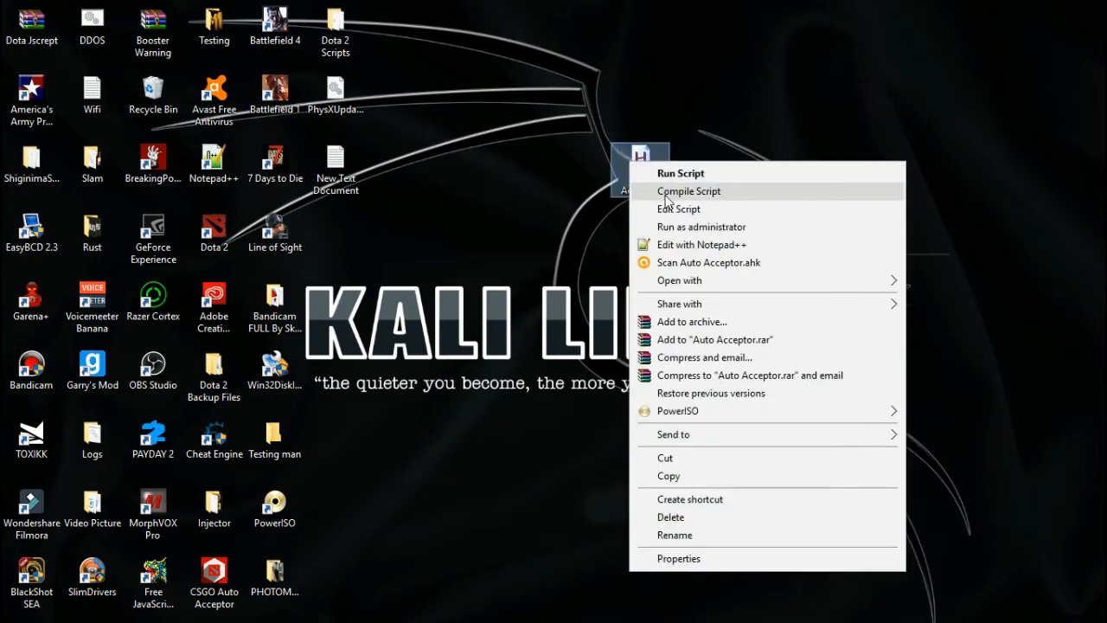
left_click(689, 191)
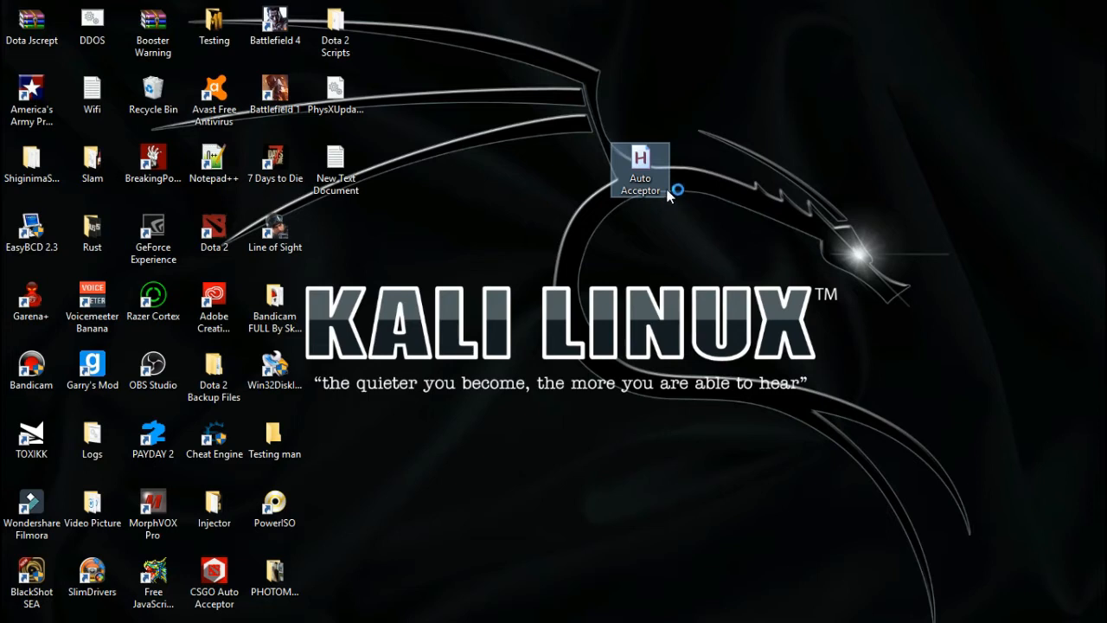
Step: Dismiss the Ahk2Exe destination-file error and run Compile Script on Auto Acceptor again
double_click(639, 156)
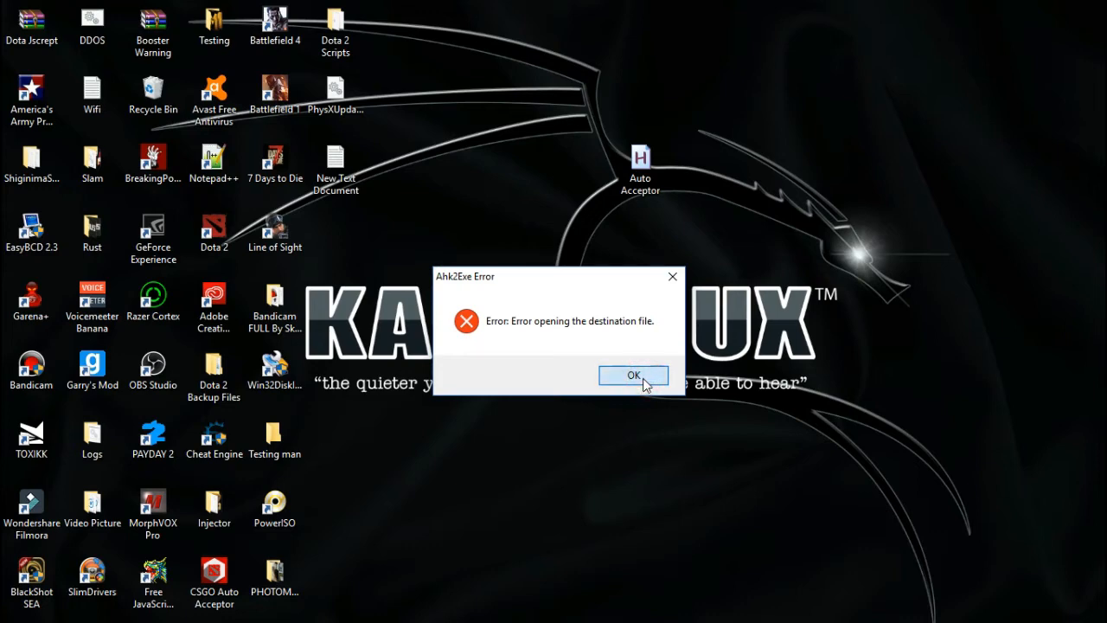
right_click(640, 160)
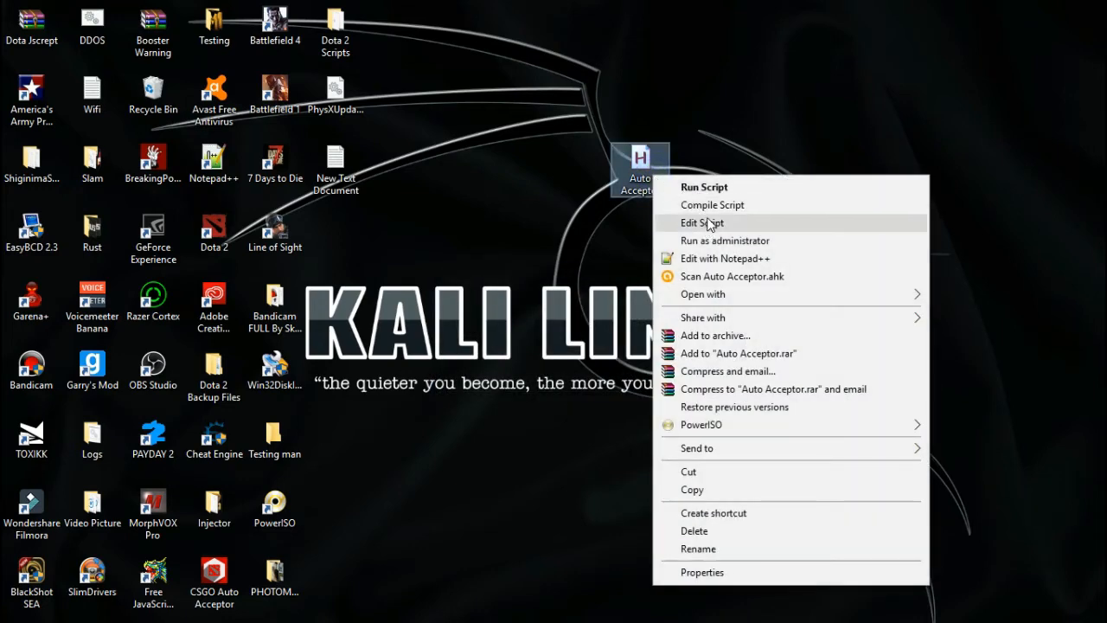
left_click(712, 205)
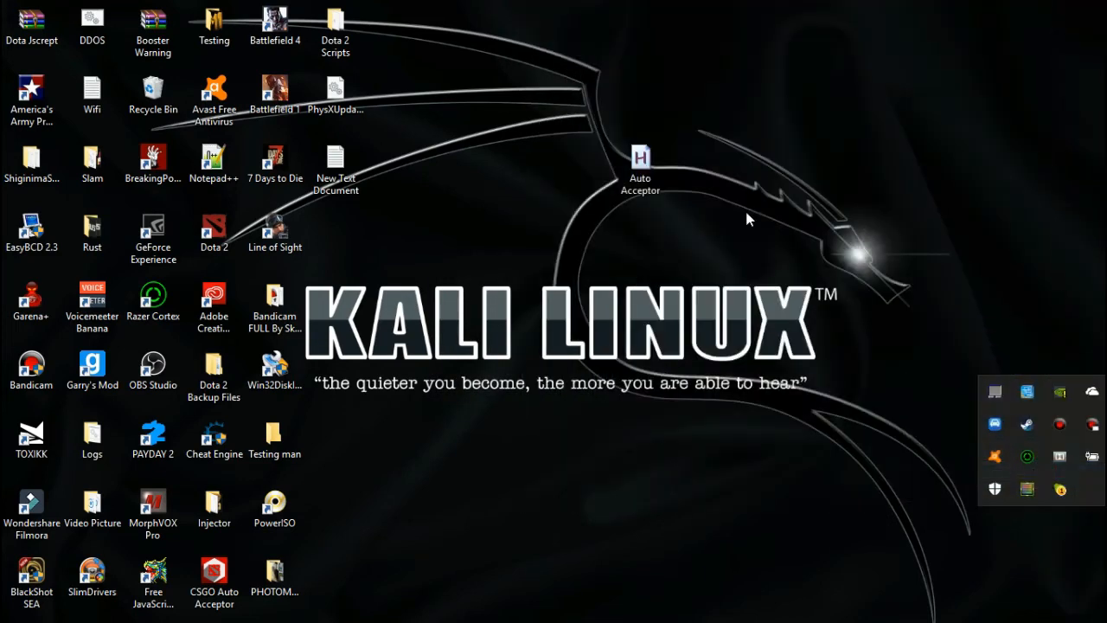
right_click(638, 160)
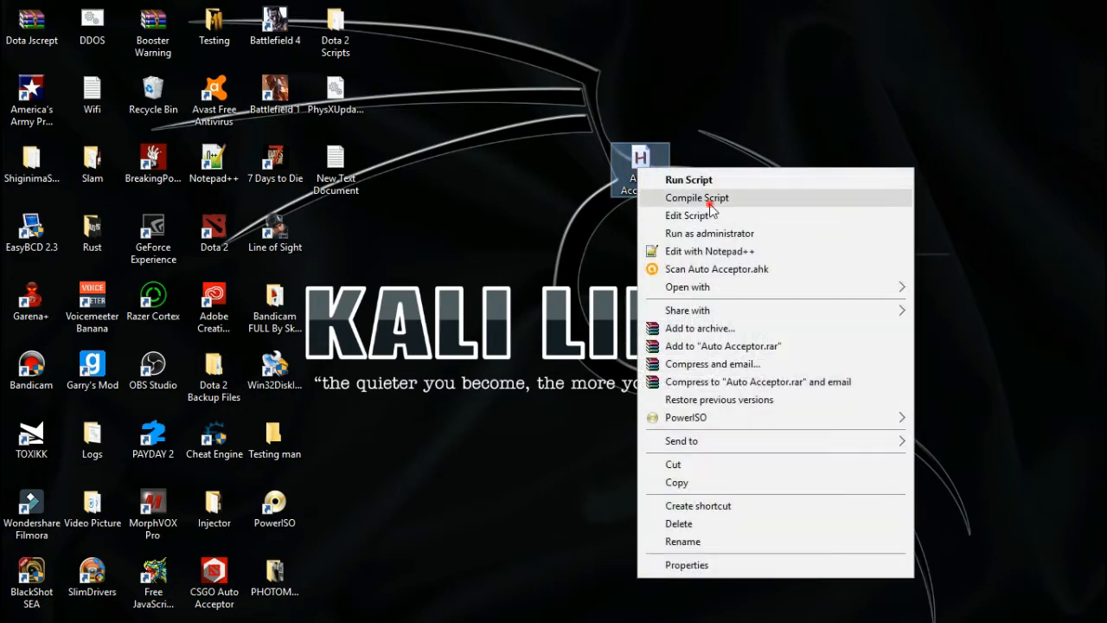
left_click(697, 197)
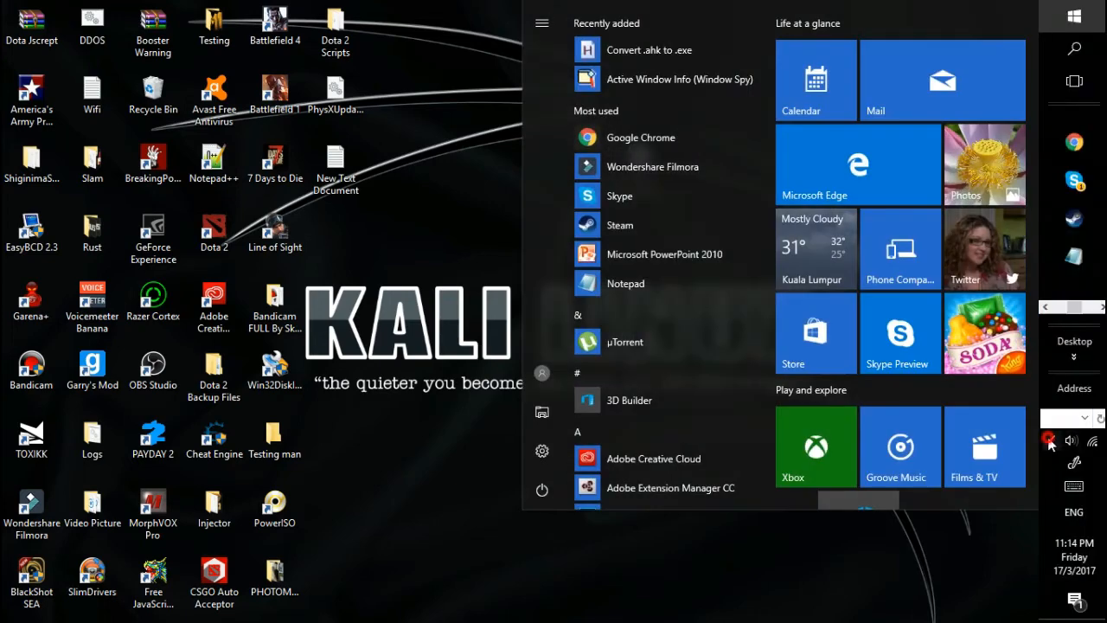
left_click(1073, 15)
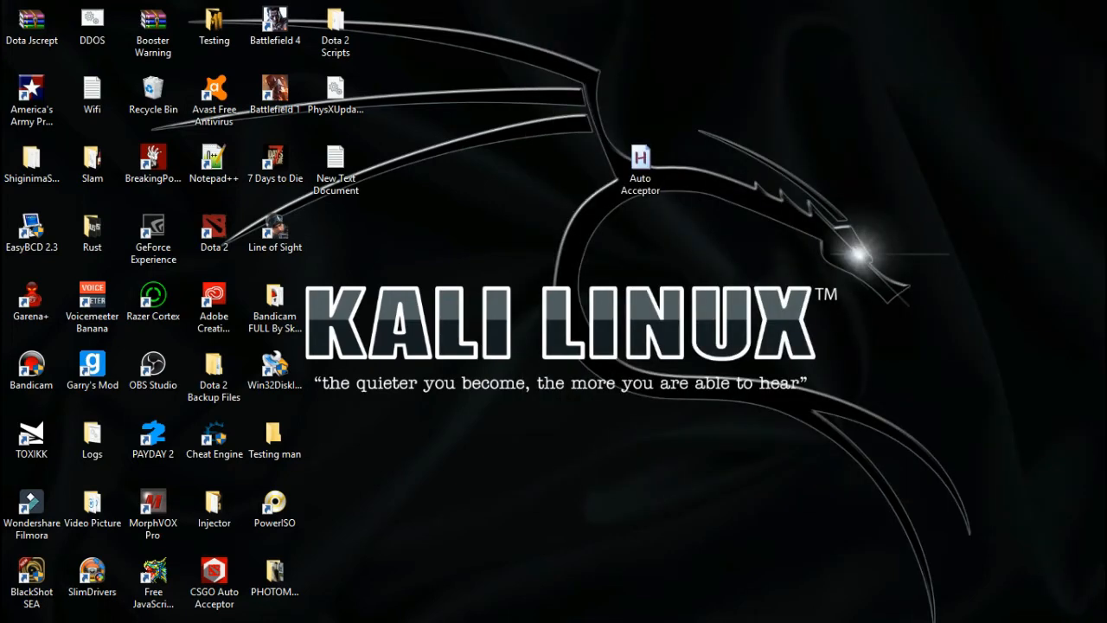
right_click(638, 161)
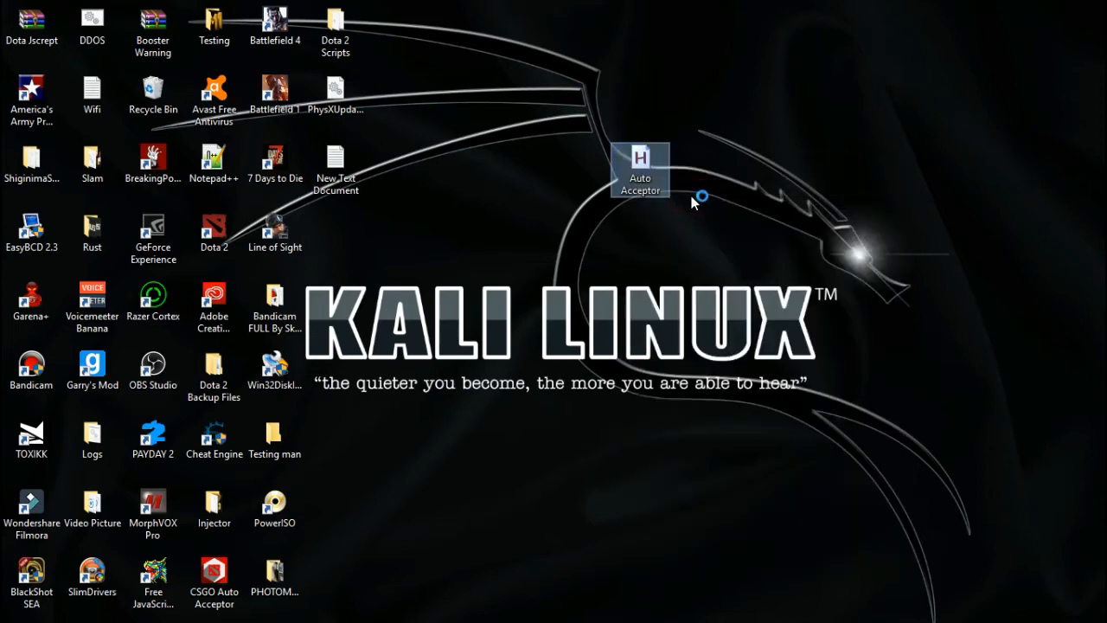
mouse_move(694, 206)
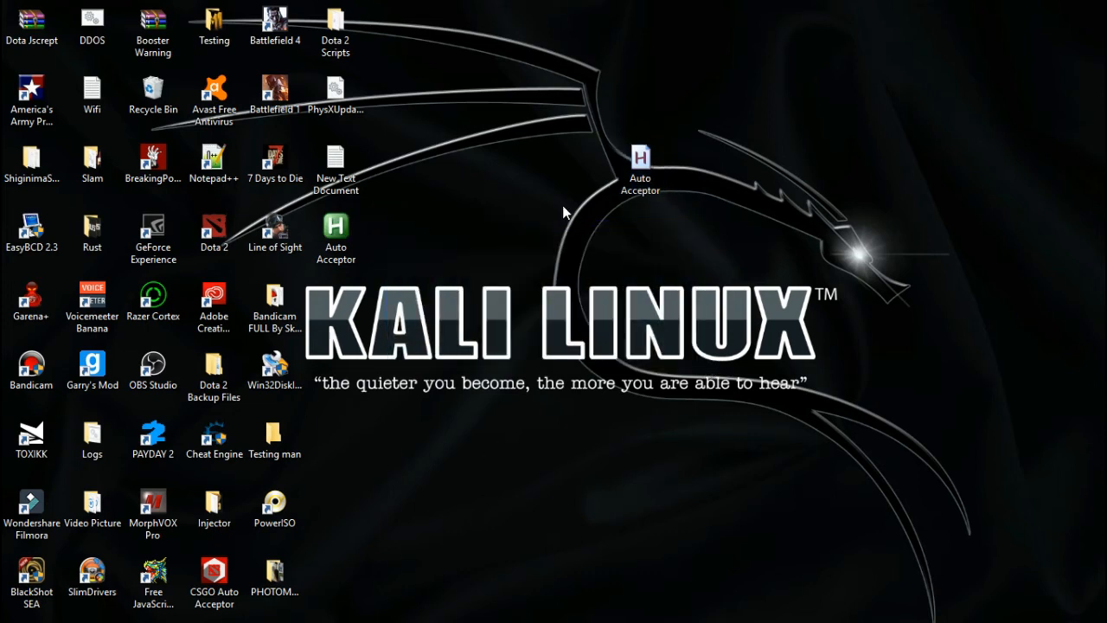
Step: Select Auto Acceptor.exe and run it, triggering an Avast quick scan
left_click(335, 232)
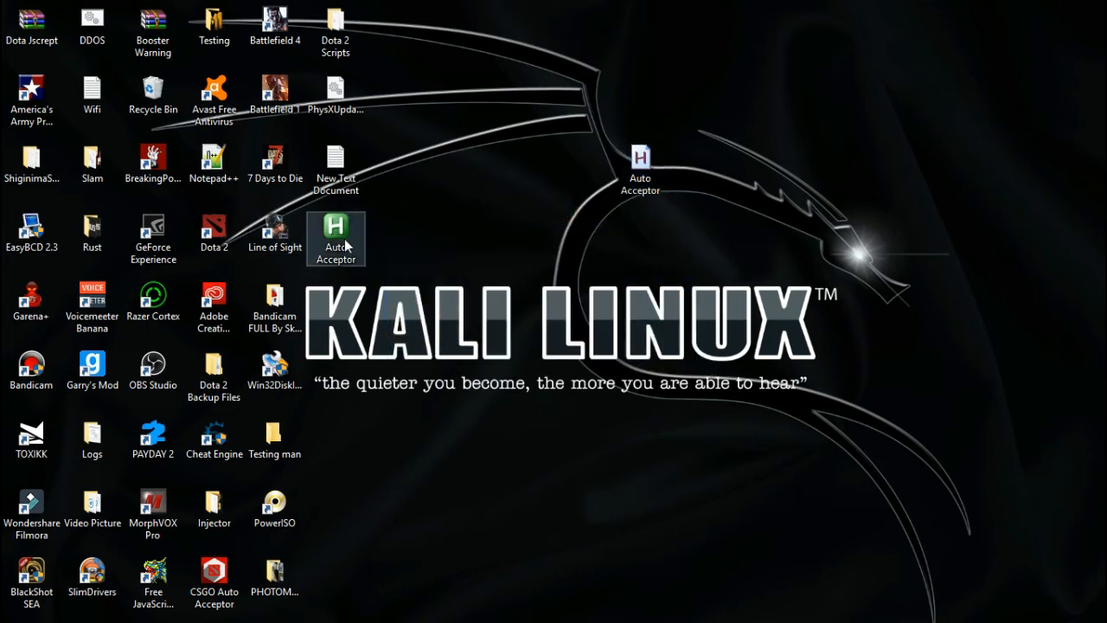
right_click(640, 160)
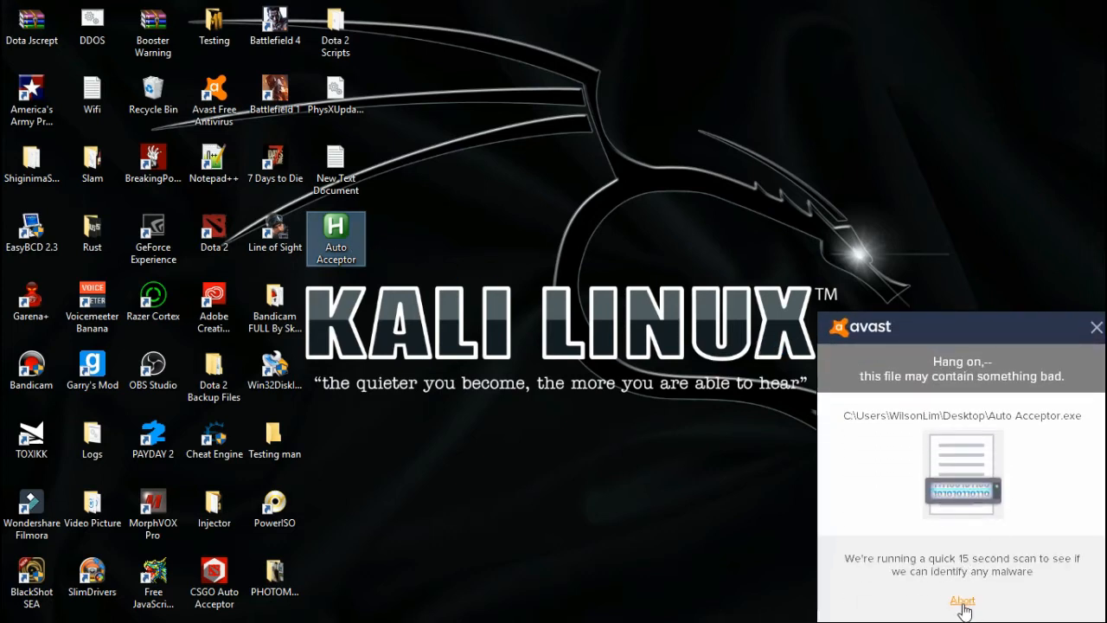
mouse_move(1060, 388)
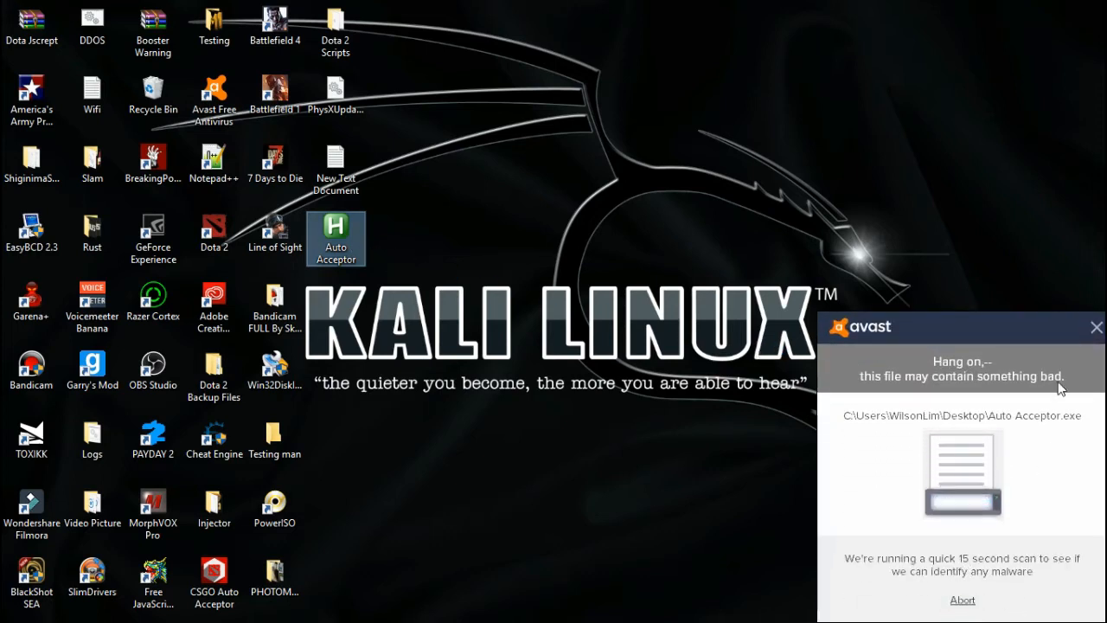
mouse_move(1065, 353)
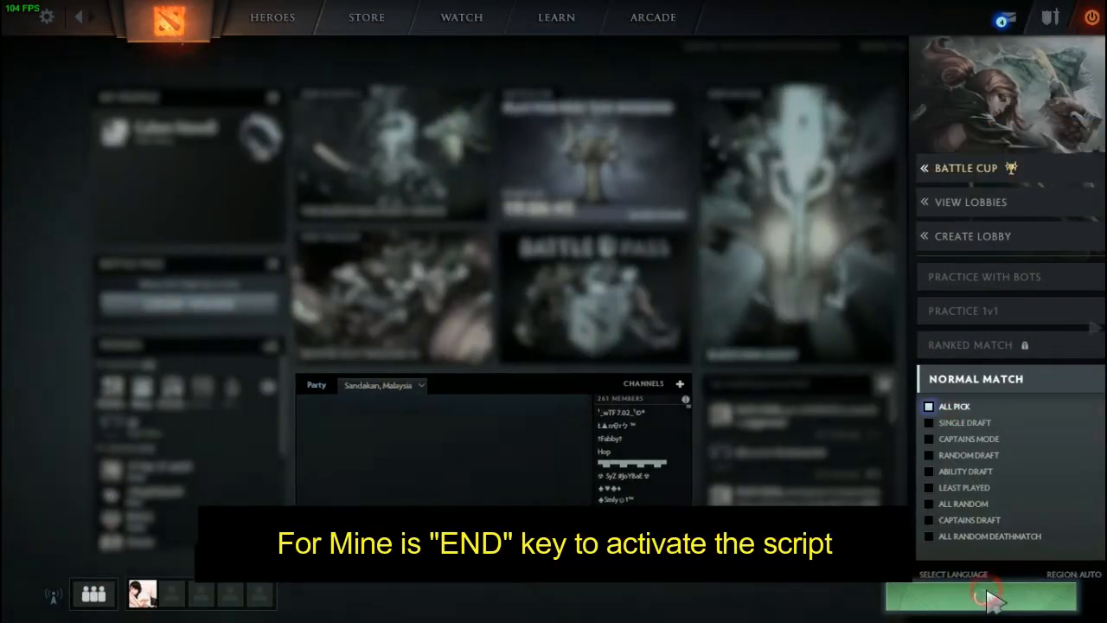
Step: Queue for a Normal Match in All Pick and accept the ready match
left_click(982, 603)
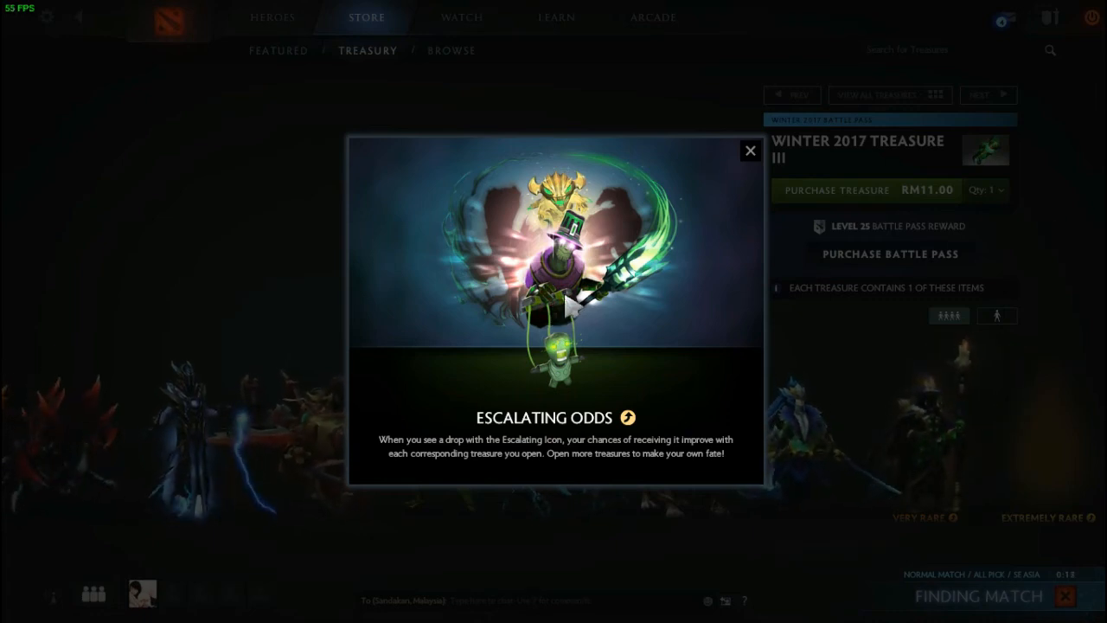
mouse_move(547, 302)
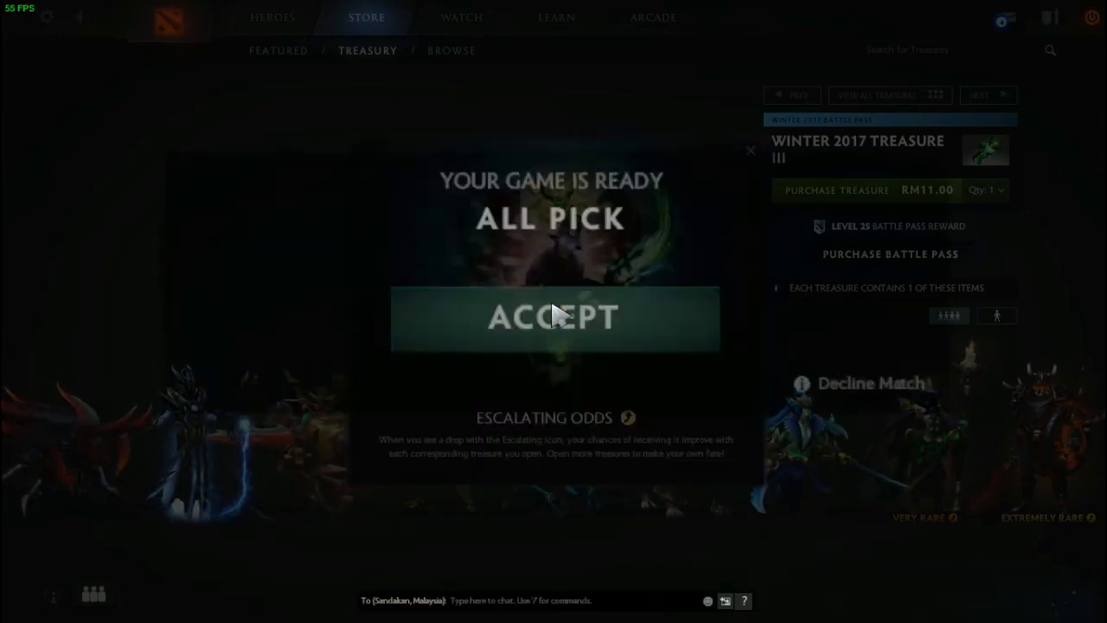
left_click(552, 319)
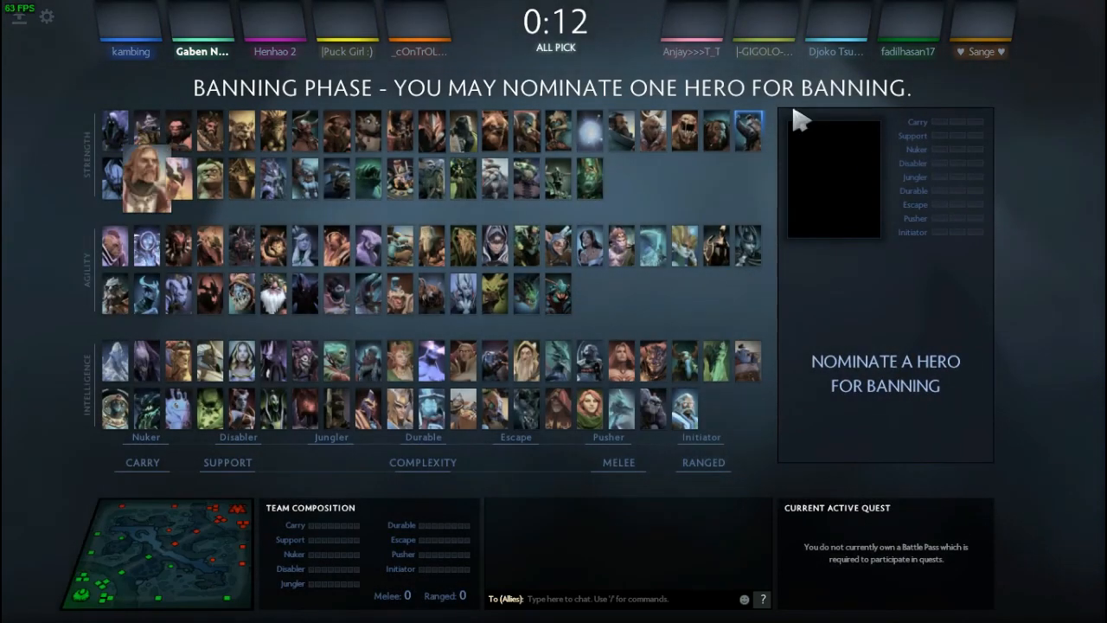
Step: Pick Phantom Assassin as the ban nomination while the countdown runs
left_click(748, 245)
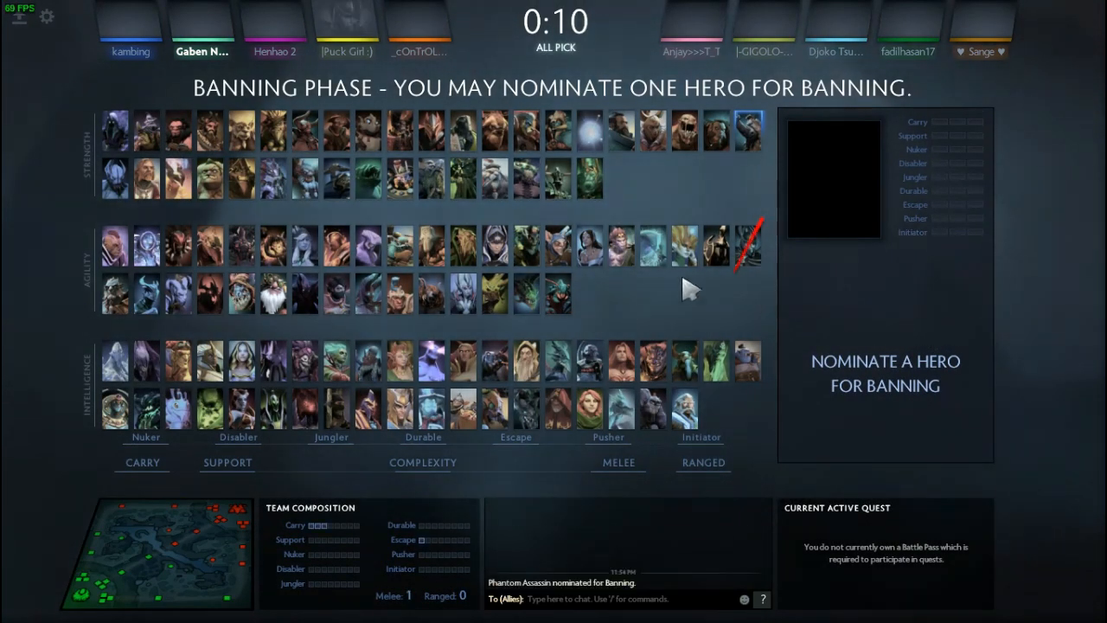